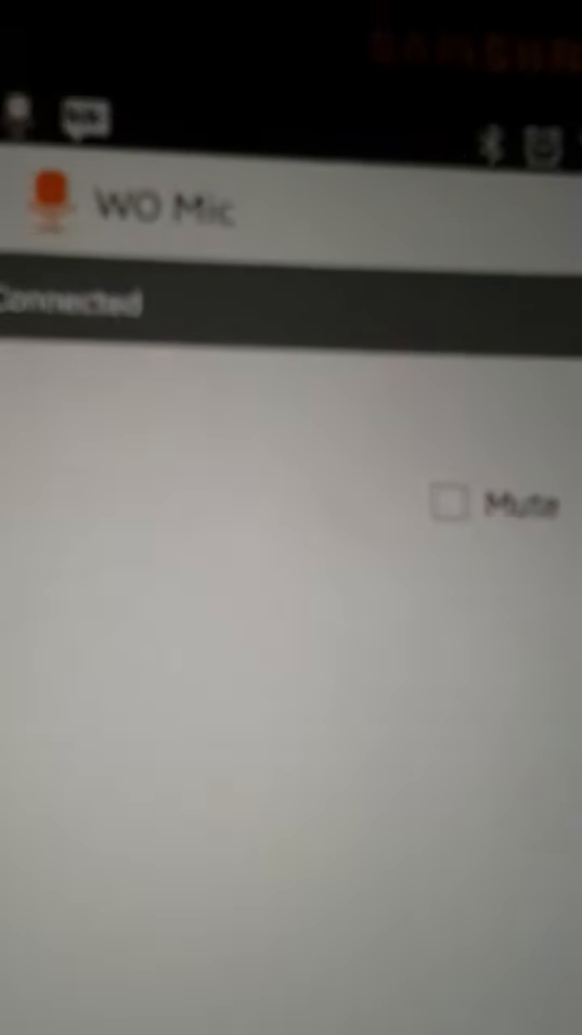
click(97, 81)
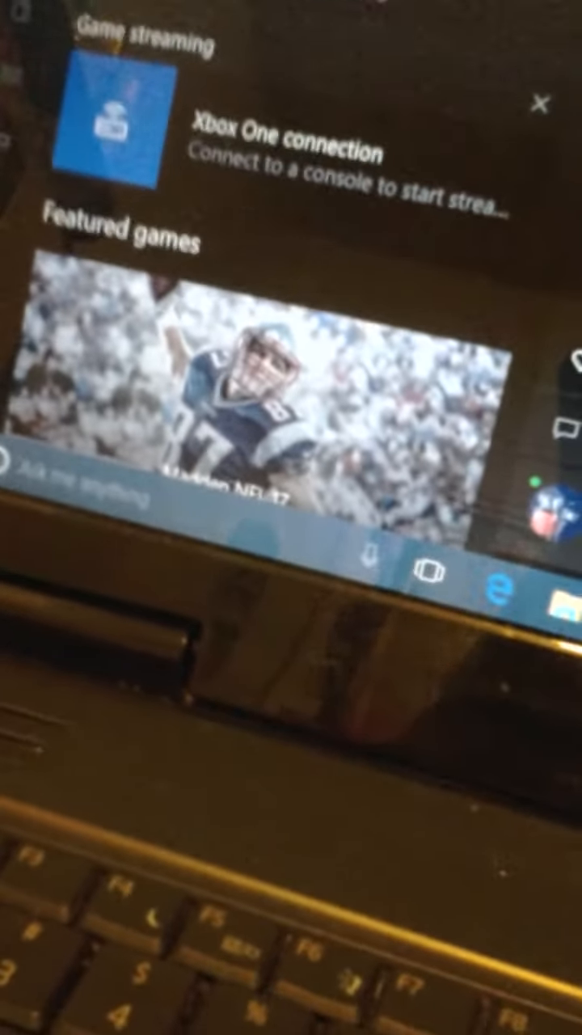
scroll(up, 3)
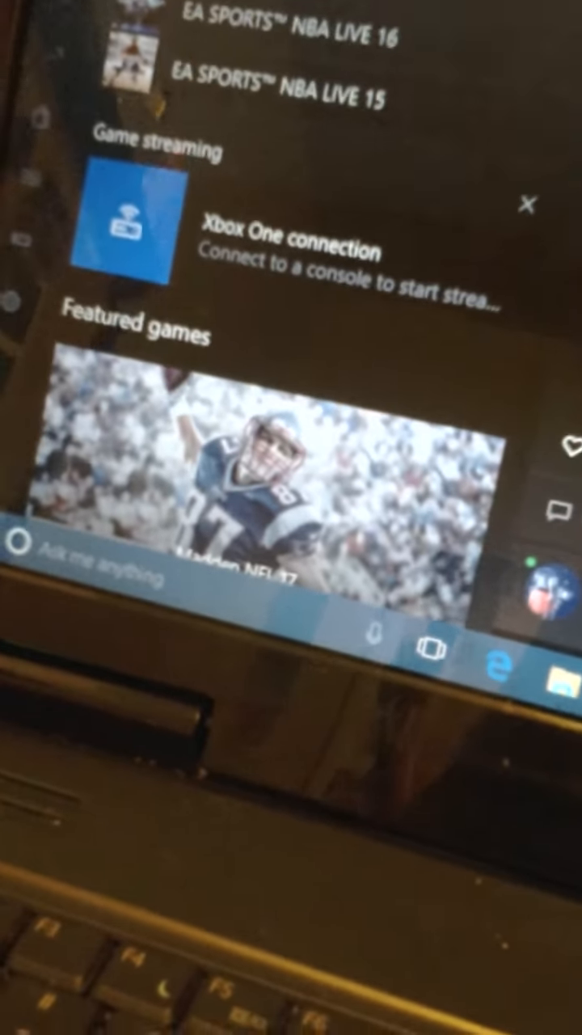